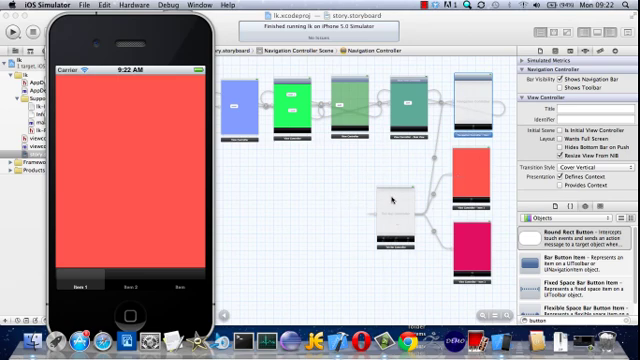
pyautogui.moveTo(470, 240)
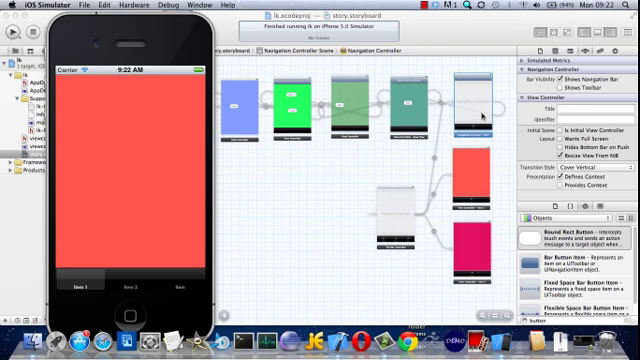
pyautogui.moveTo(465, 100)
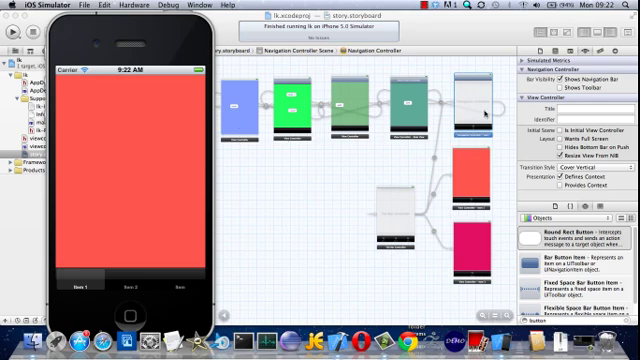
pyautogui.moveTo(177, 49)
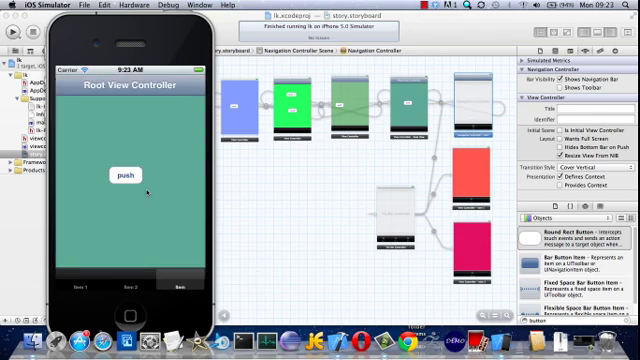
pyautogui.moveTo(460, 98)
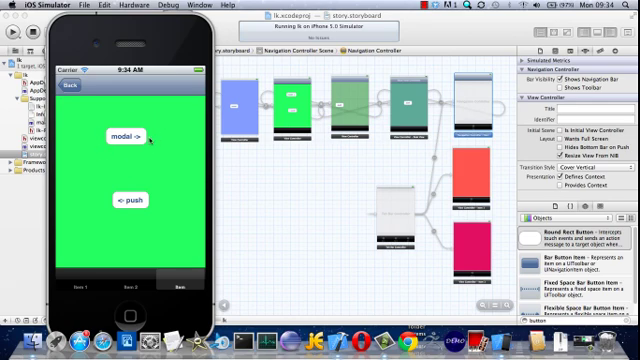
pyautogui.moveTo(150, 155)
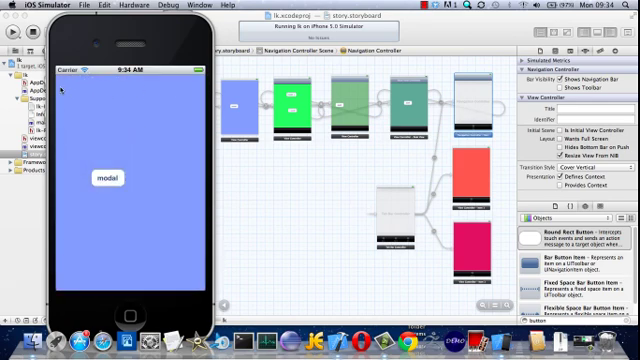
pyautogui.moveTo(146, 282)
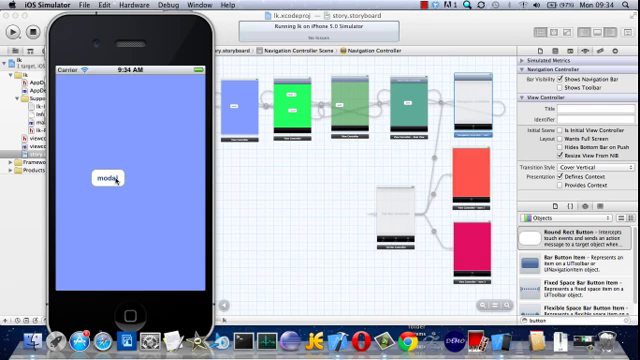
# Dismiss the blue modal, then try the green screen's '<- push' and 'modal ->' buttons
pyautogui.click(104, 182)
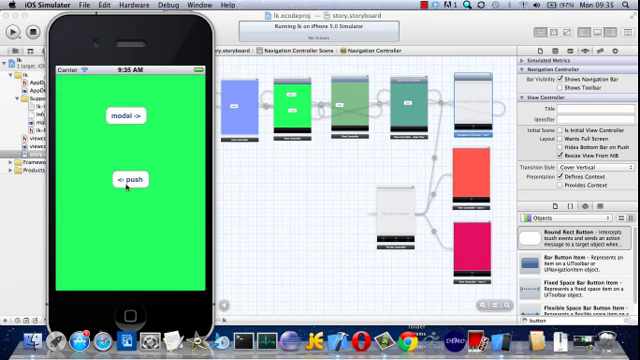
pyautogui.click(127, 179)
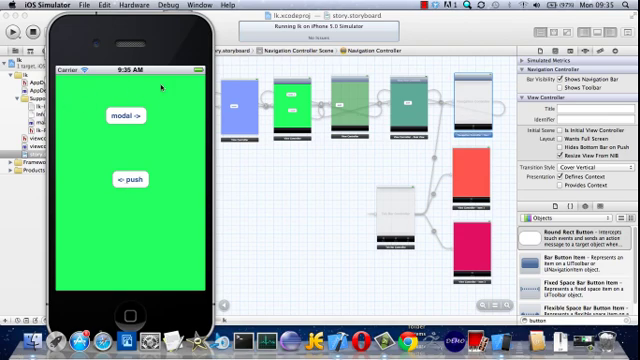
pyautogui.click(131, 113)
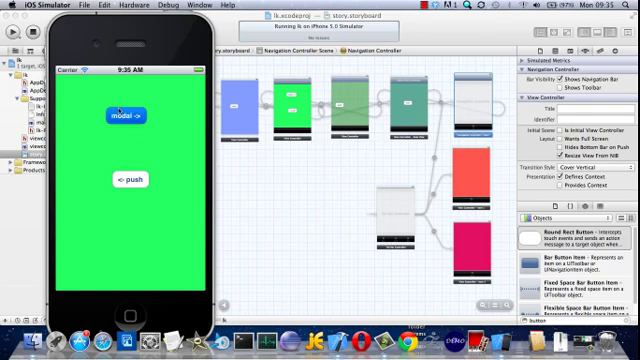
pyautogui.click(124, 115)
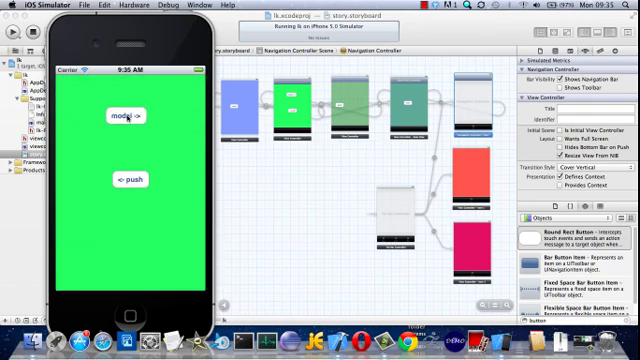